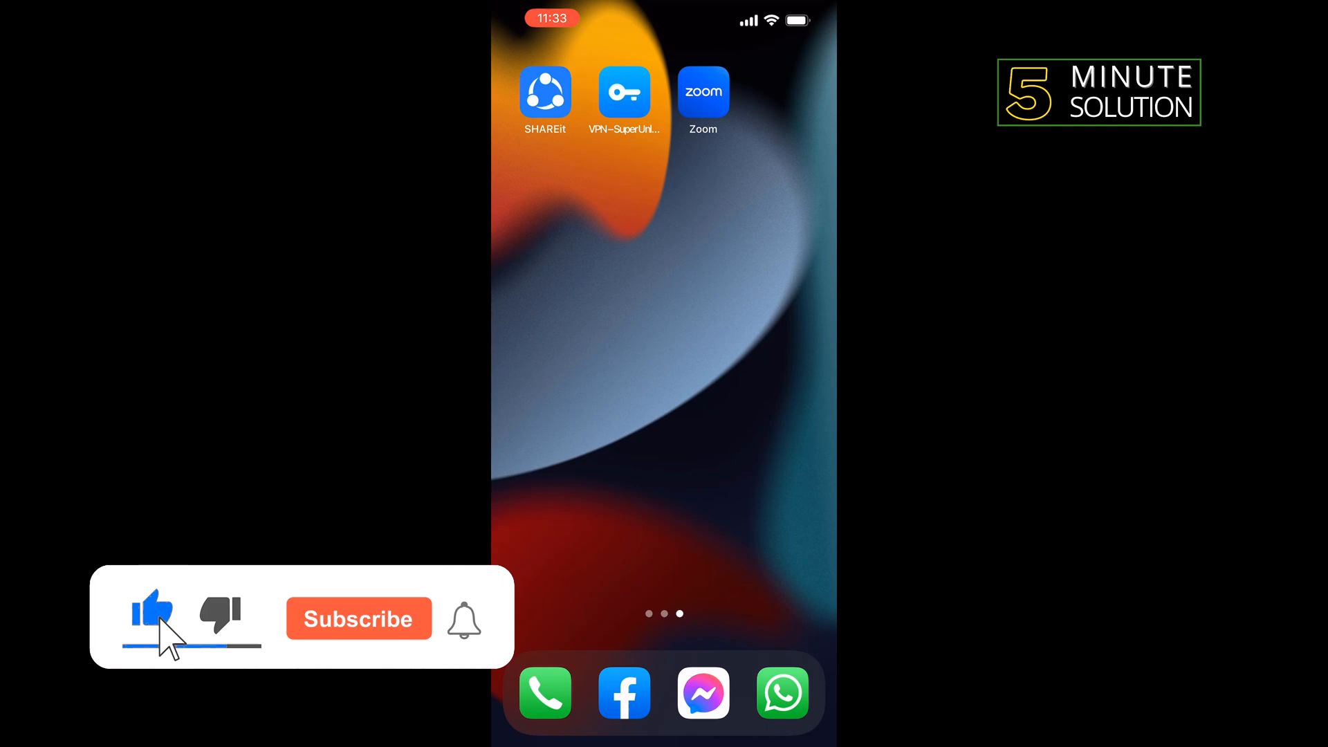
Step: Remove the Zoom app from the Home Screen and confirm deleting it with its data
left_click(358, 619)
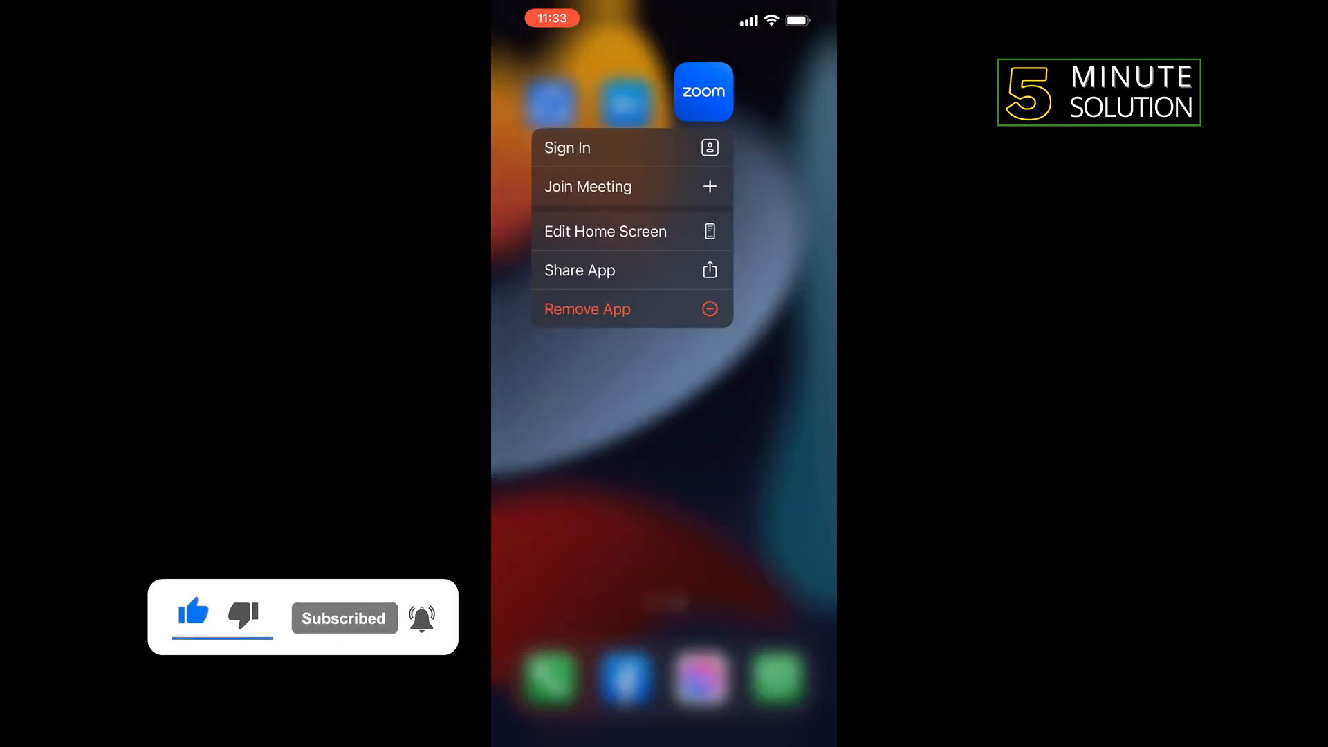
left_click(586, 308)
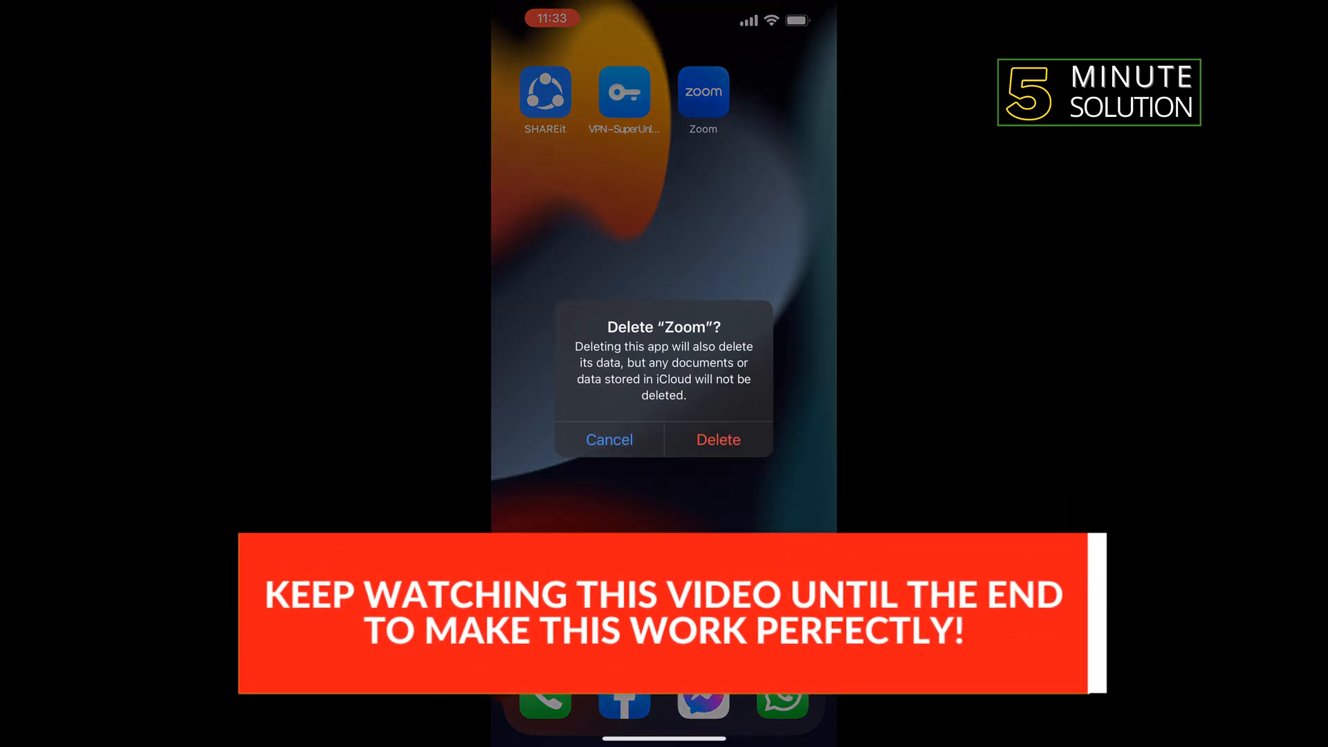
left_click(717, 440)
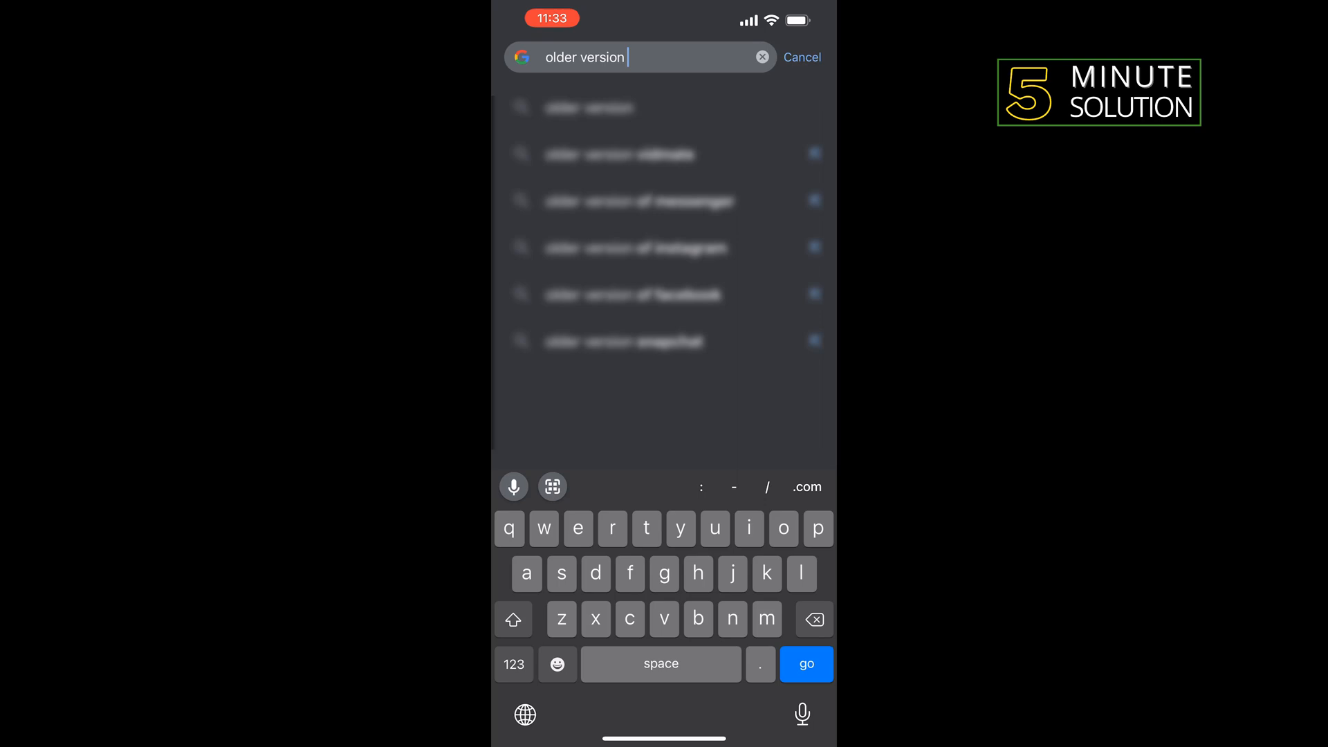
Step: Search Google in Chrome for 'older version of zoom'
type("of zoom")
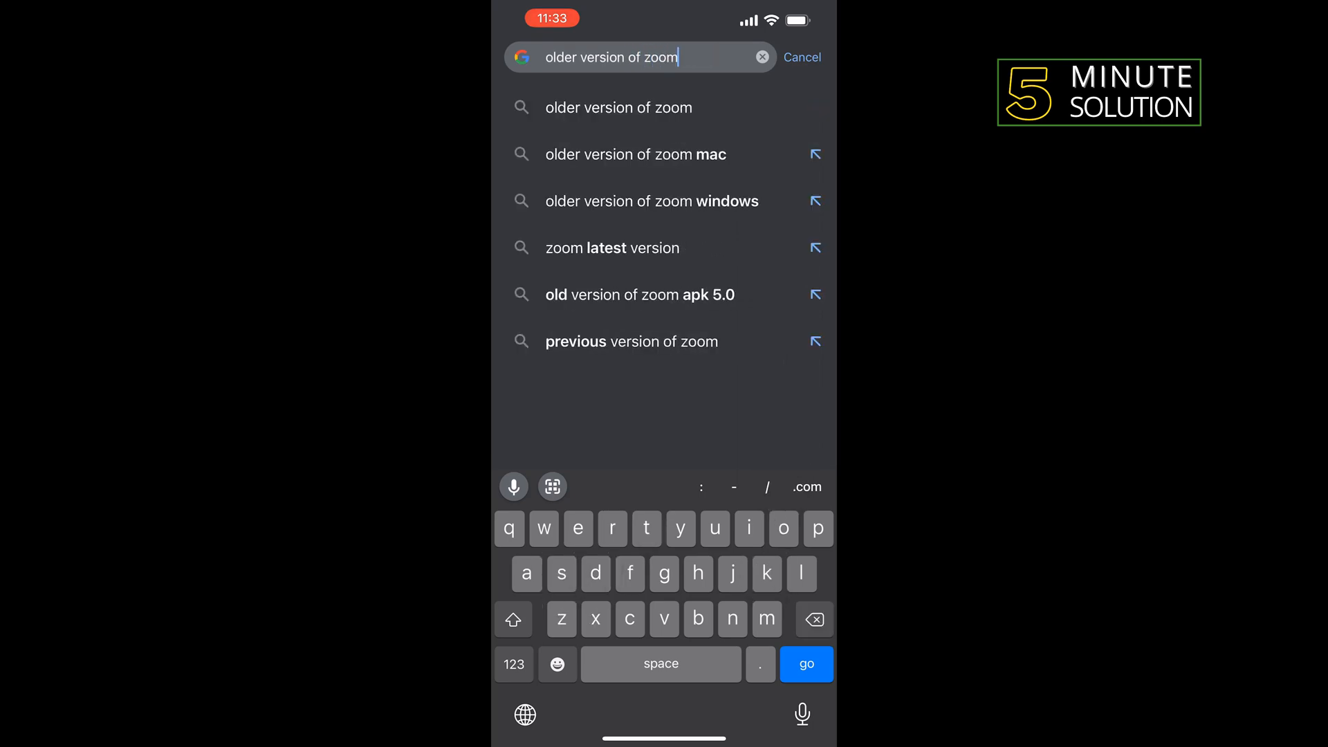
left_click(804, 664)
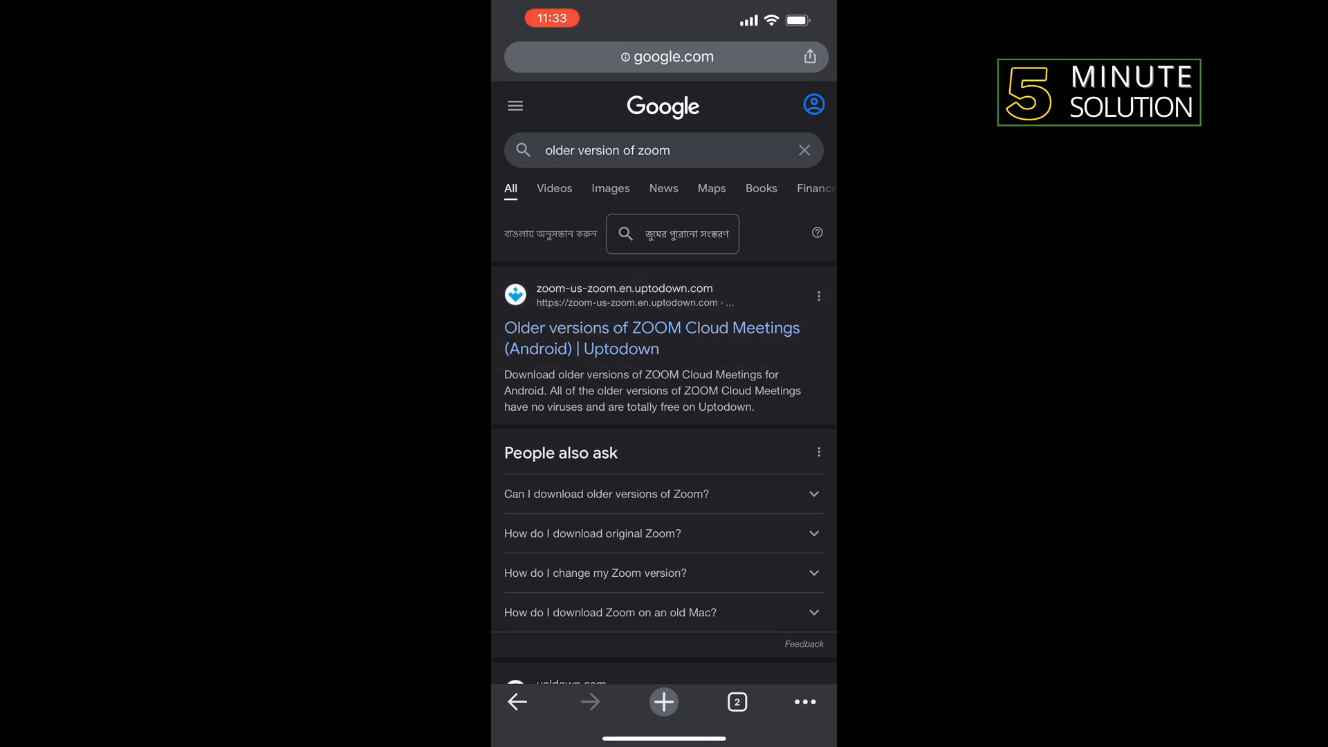
Step: Open Uptodown's older Zoom versions list and pick version 5.10.3.5580
left_click(650, 338)
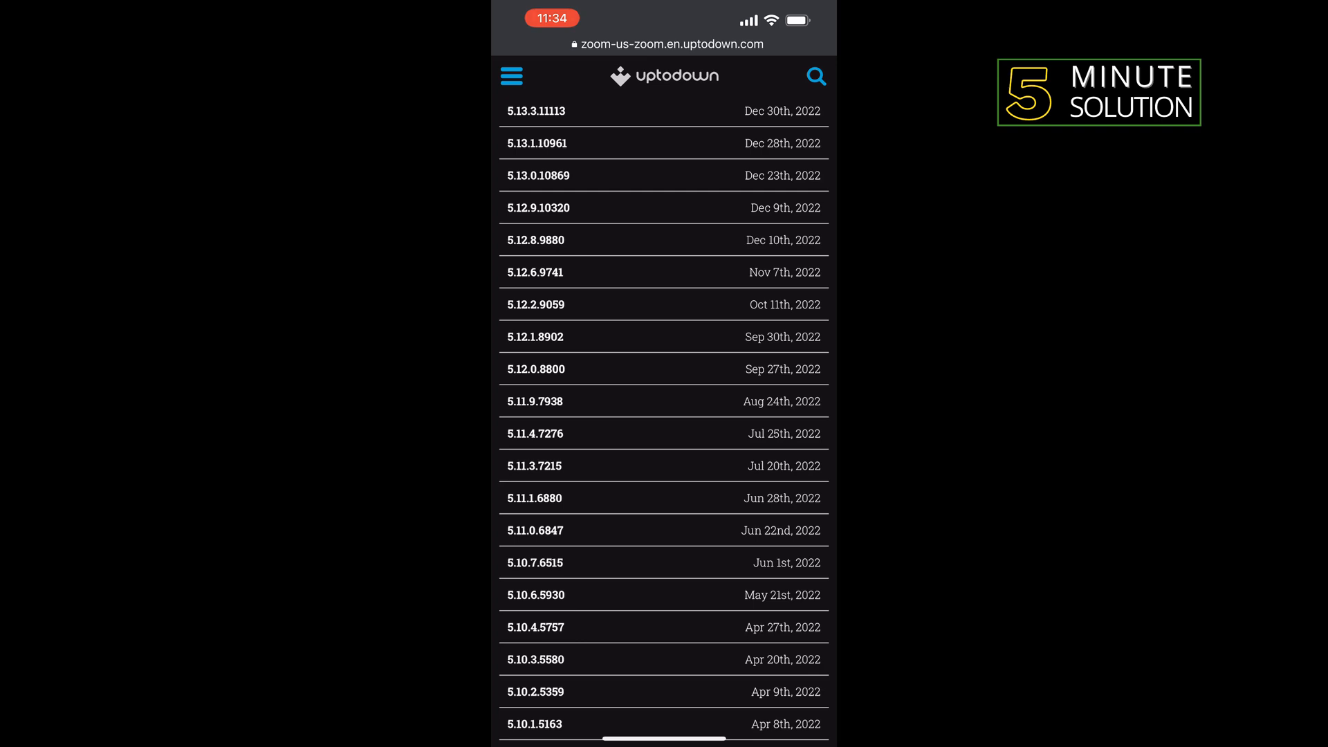
scroll("down", 3)
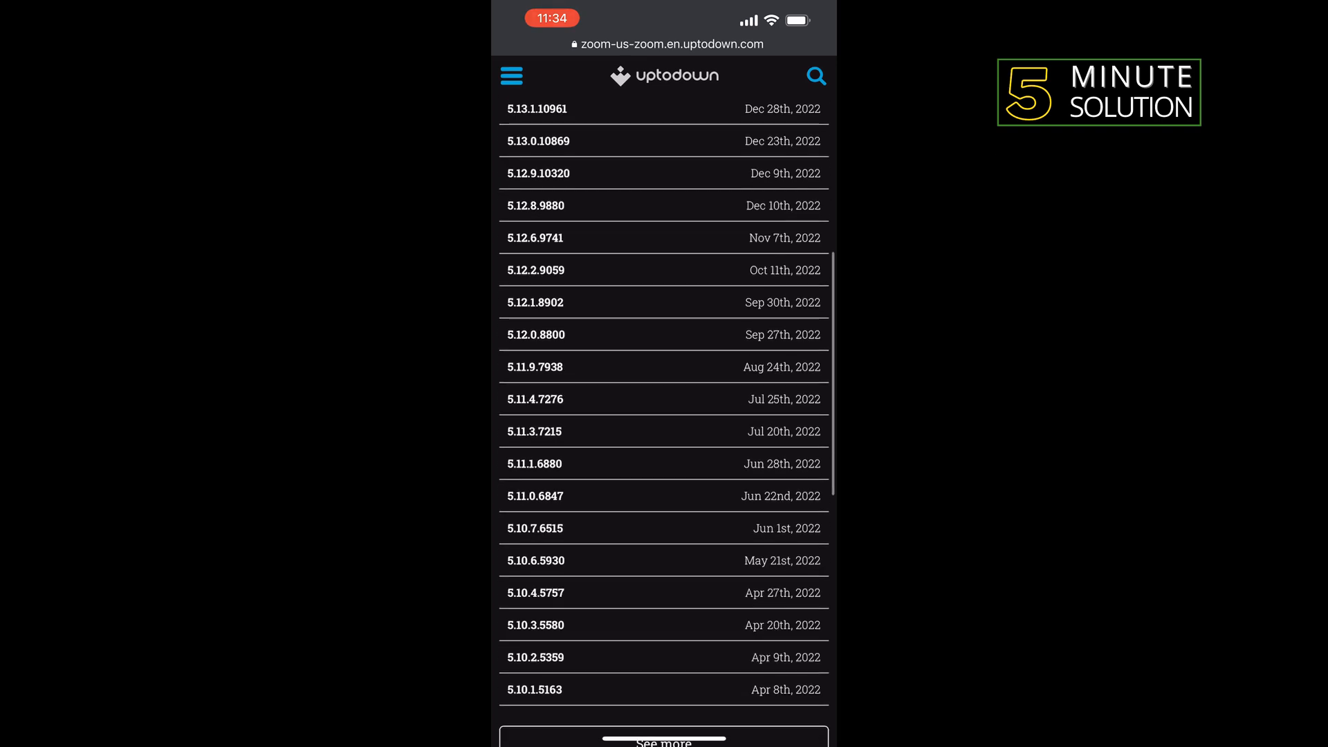
scroll("down", 3)
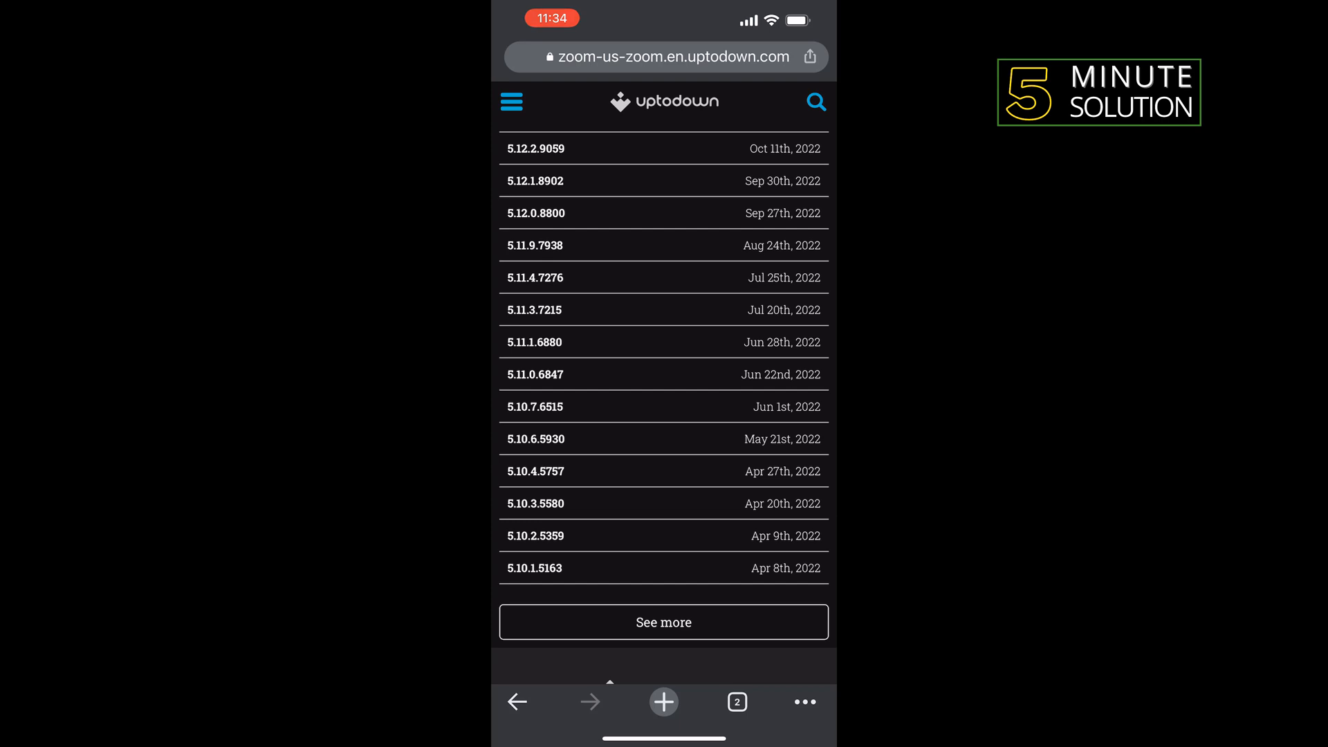
left_click(536, 503)
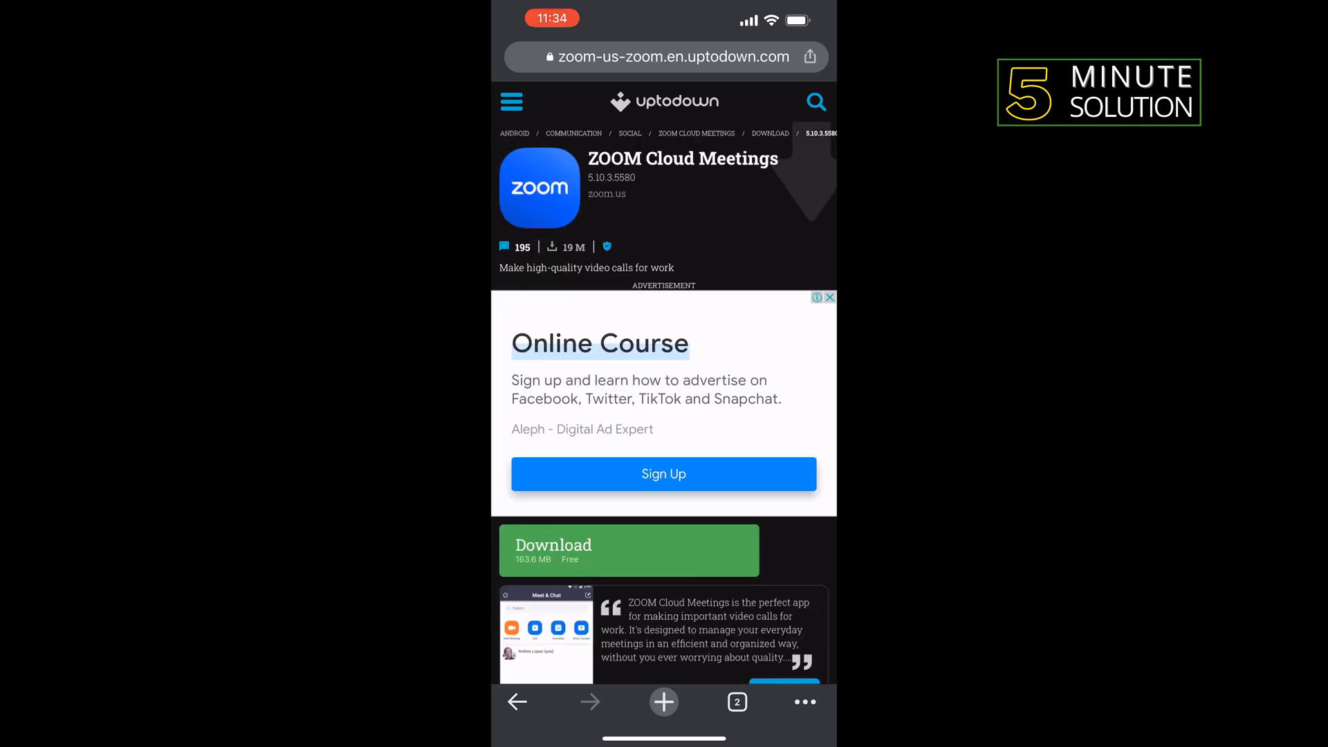
scroll("down", 3)
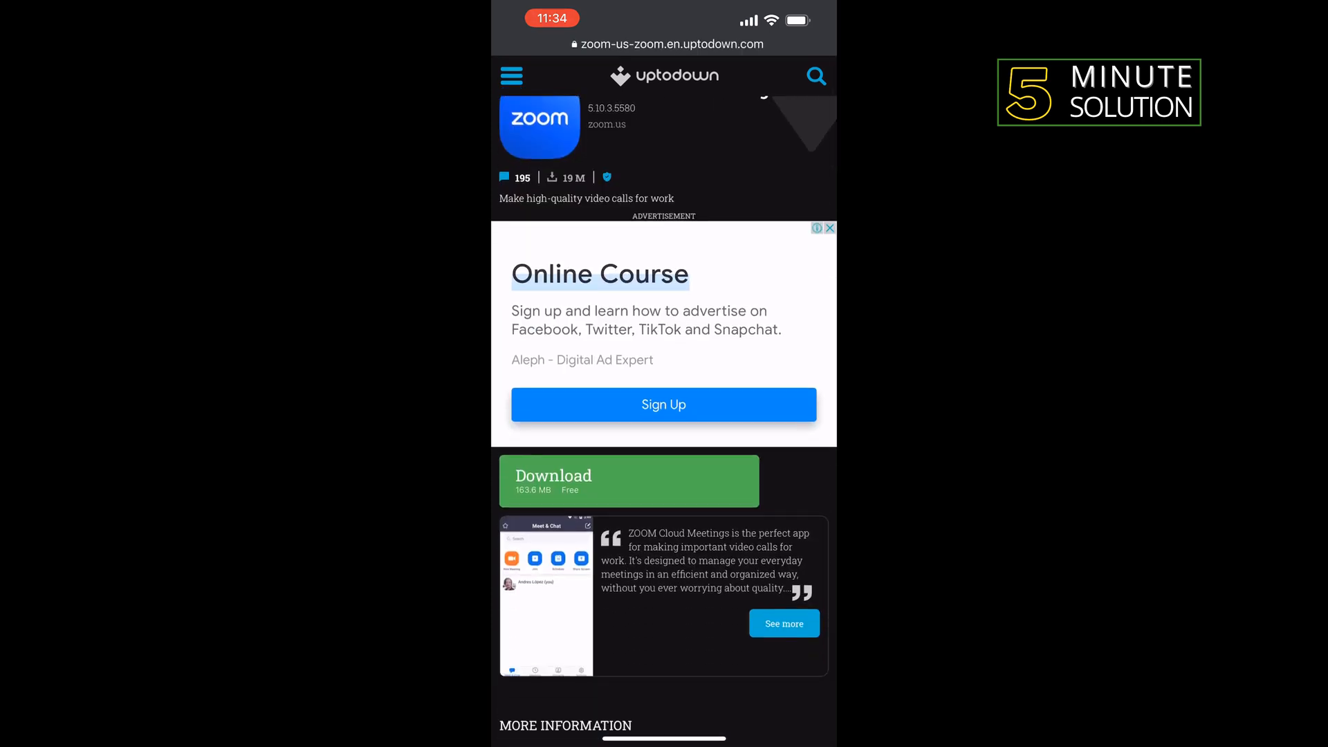